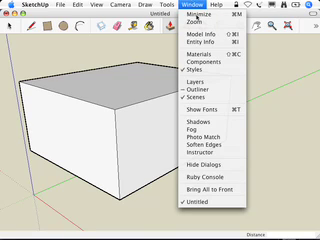
Step: Open the Components browser from the Window menu and show the Architecture collection
left_click(184, 57)
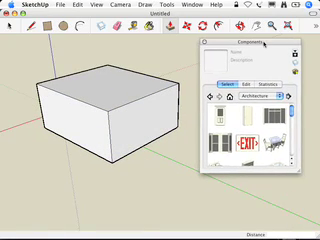
left_click(270, 96)
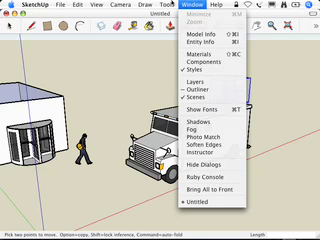
Step: Open the Window menu to reach the Components browser's 3D Warehouse link
left_click(172, 7)
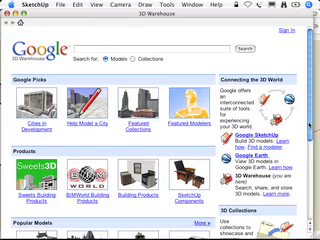
Step: Scroll down the 3D Warehouse home page to SketchUp Components under Products
scroll("down", 3)
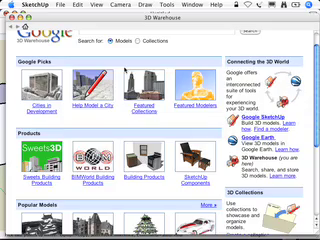
scroll("down", 3)
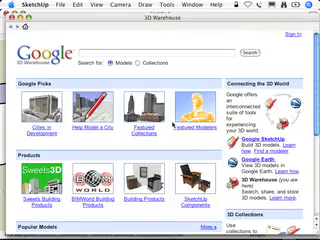
scroll("down", 3)
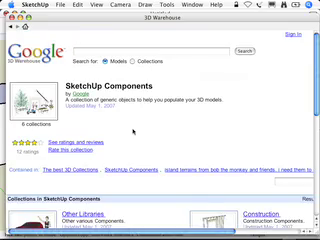
Step: Scroll through the Architecture Games collection to the pool table, ping pong and pinball models
scroll("down", 3)
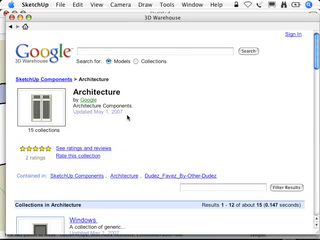
scroll("down", 3)
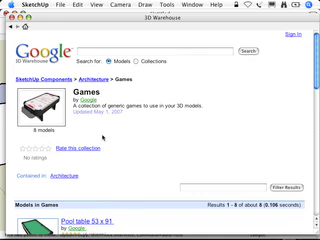
scroll("down", 3)
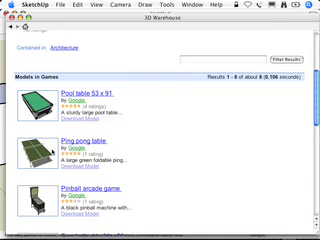